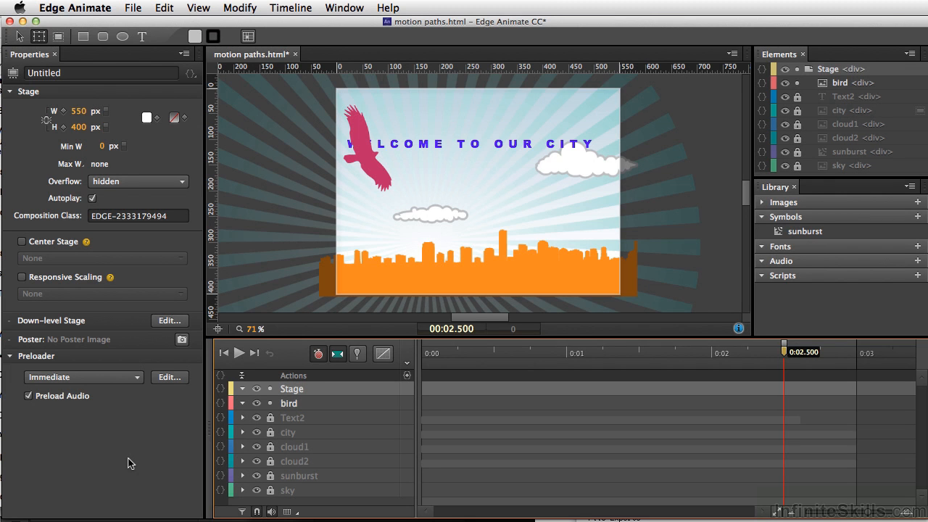
{"action": "mouse_move", "coordinate": [200, 371]}
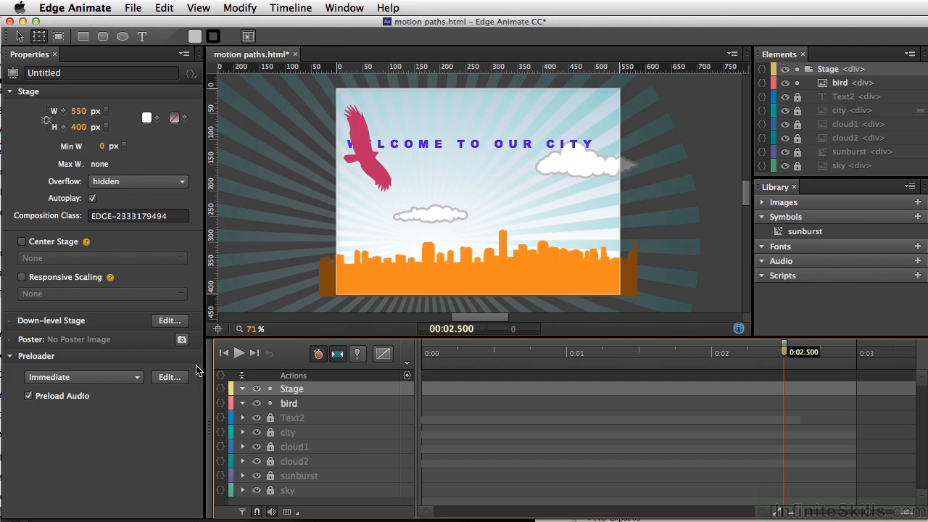
{"action": "mouse_move", "coordinate": [361, 242]}
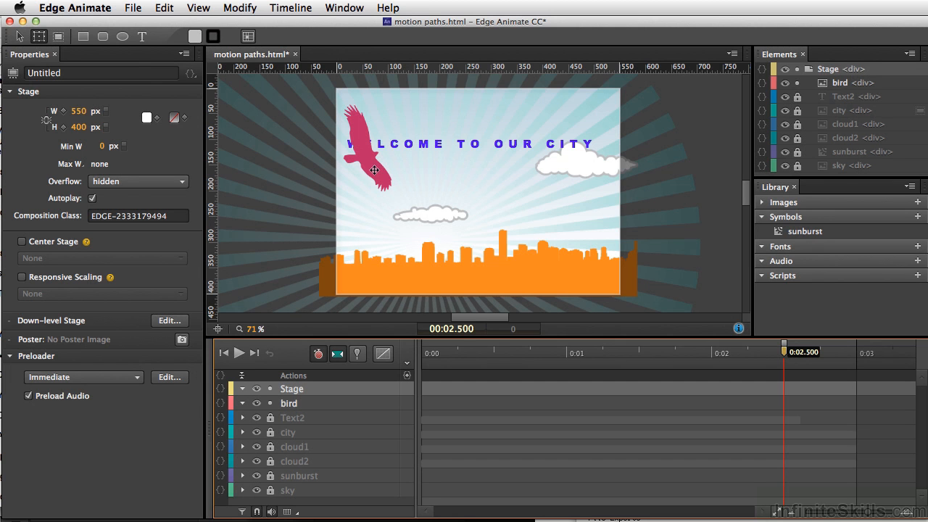
Step: Select the bird on the Stage to expose its position, size and transform properties
{"action": "left_click", "coordinate": [369, 144]}
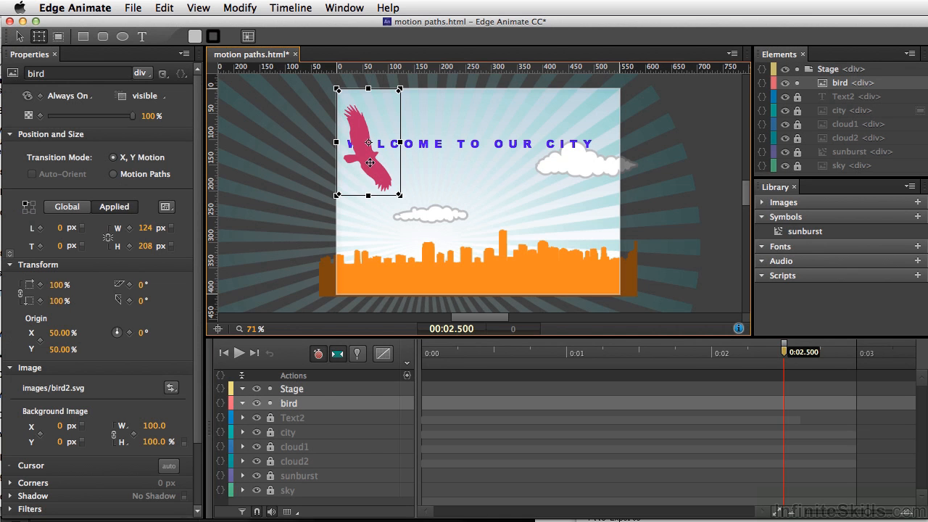
Step: Move the bird just off the stage's left edge and turn on Auto-Orient
{"action": "left_click_drag", "start_coordinate": [369, 145], "coordinate": [287, 183]}
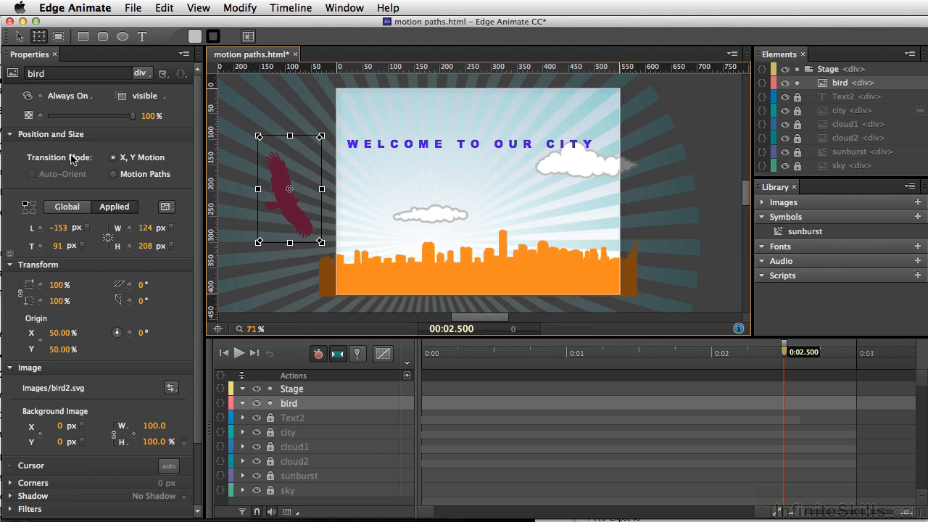
{"action": "mouse_move", "coordinate": [113, 174]}
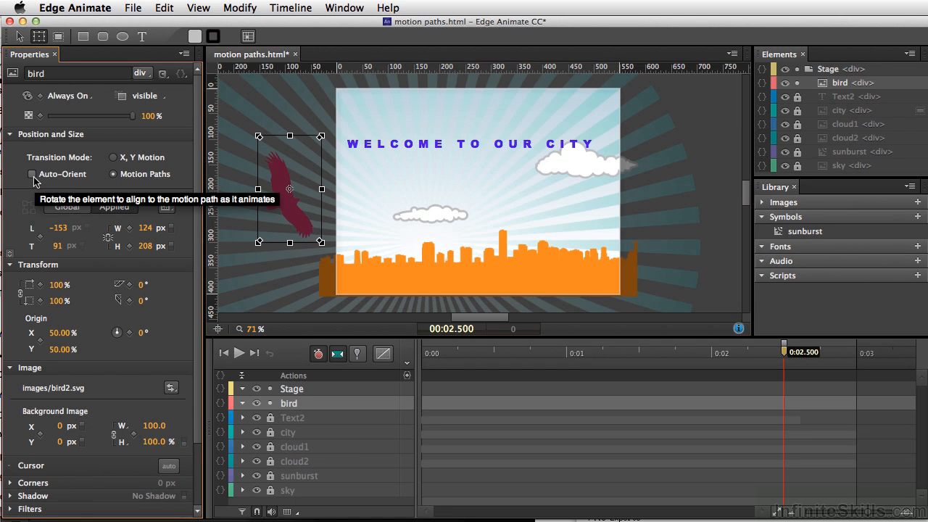
{"action": "left_click", "coordinate": [32, 174]}
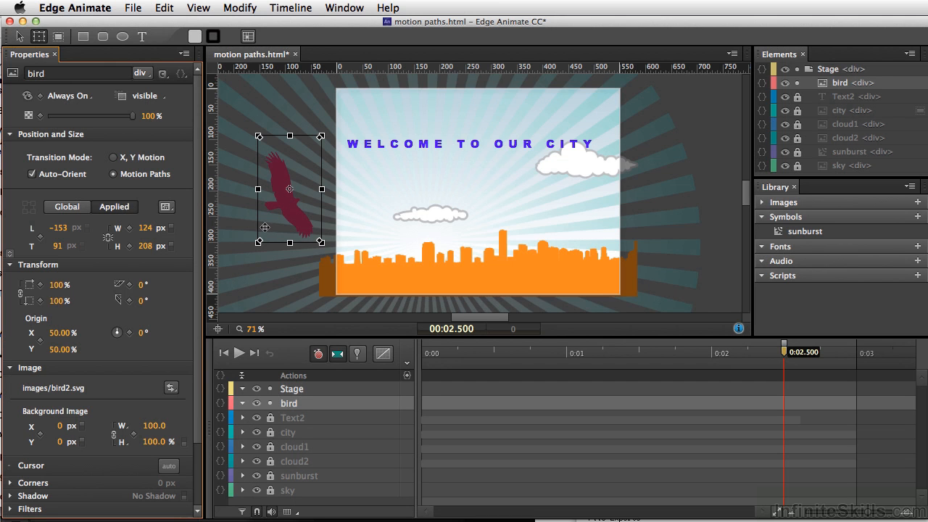
{"action": "mouse_move", "coordinate": [119, 300]}
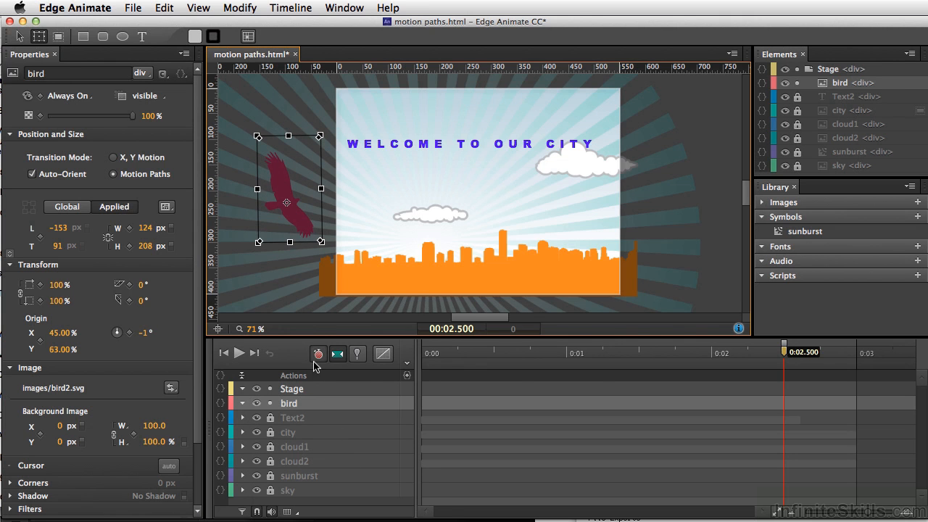
Step: Enable Auto-Keyframe mode and add the bird's starting Location keyframe at 0:00
{"action": "left_click", "coordinate": [318, 354]}
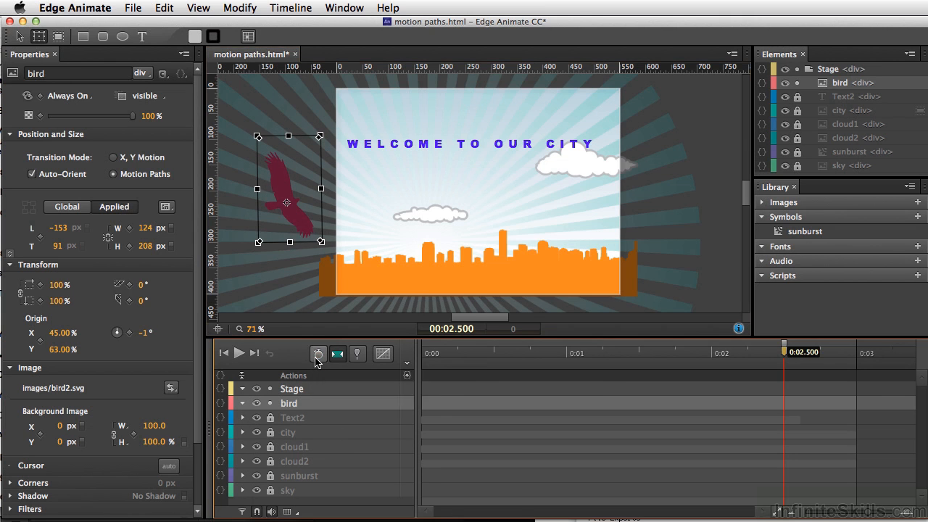
{"action": "left_click", "coordinate": [318, 354]}
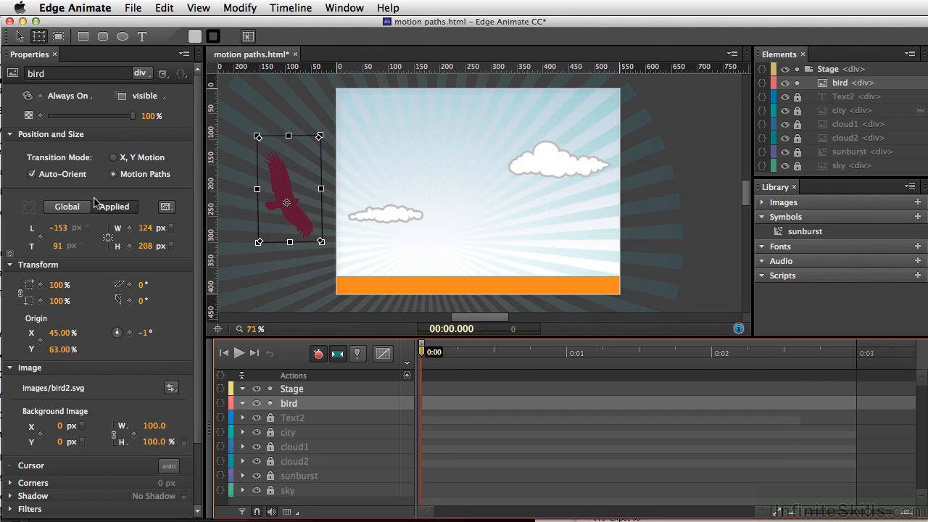
{"action": "mouse_move", "coordinate": [41, 237]}
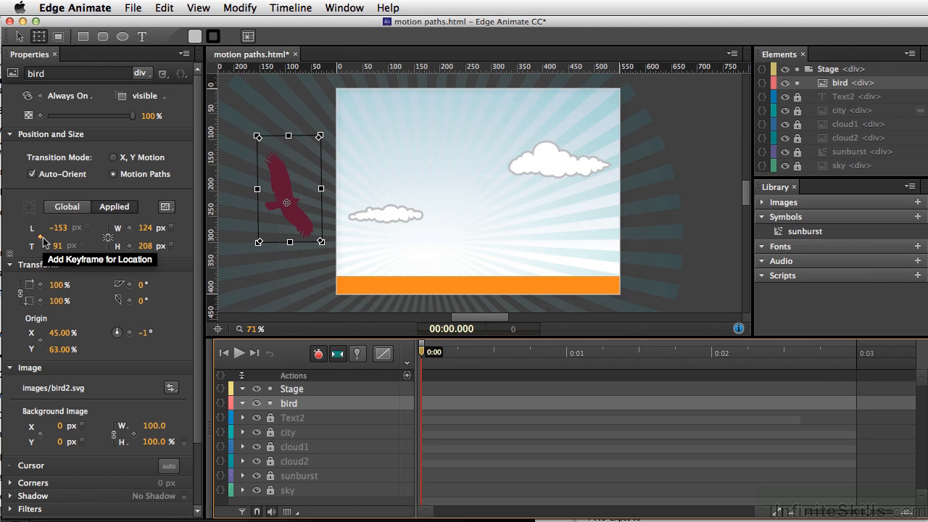
{"action": "left_click", "coordinate": [40, 238]}
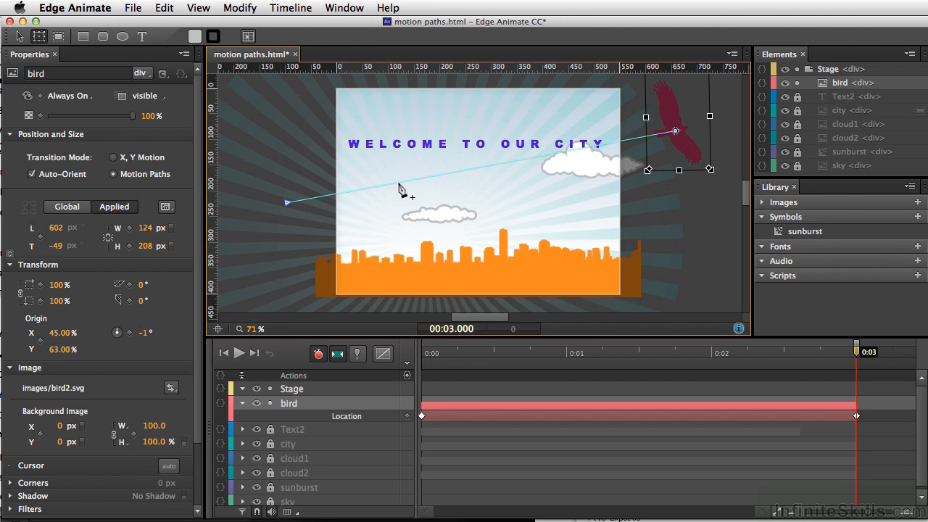
{"action": "mouse_move", "coordinate": [528, 171]}
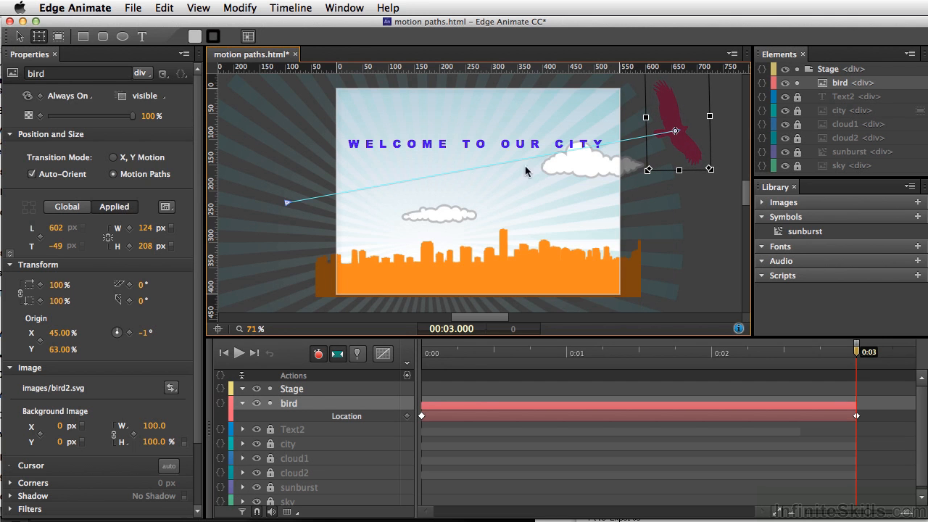
{"action": "mouse_move", "coordinate": [310, 206]}
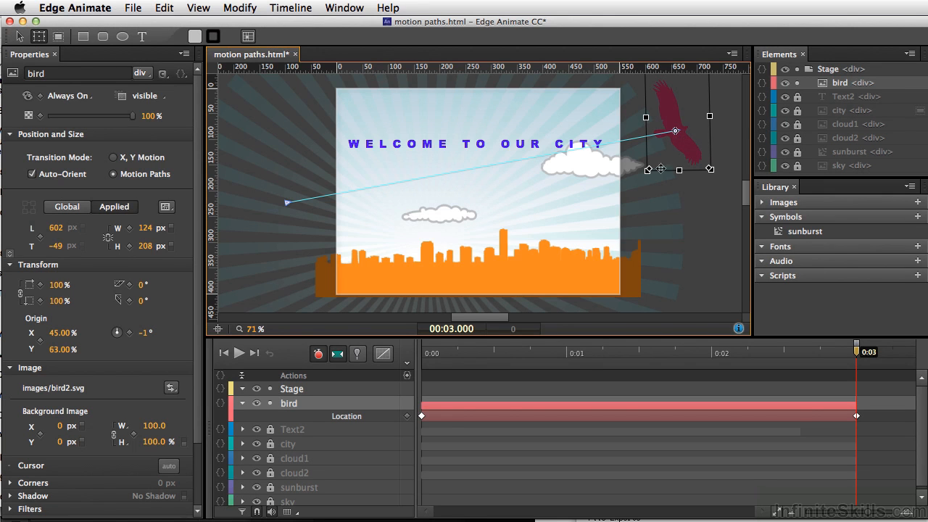
{"action": "mouse_move", "coordinate": [493, 174]}
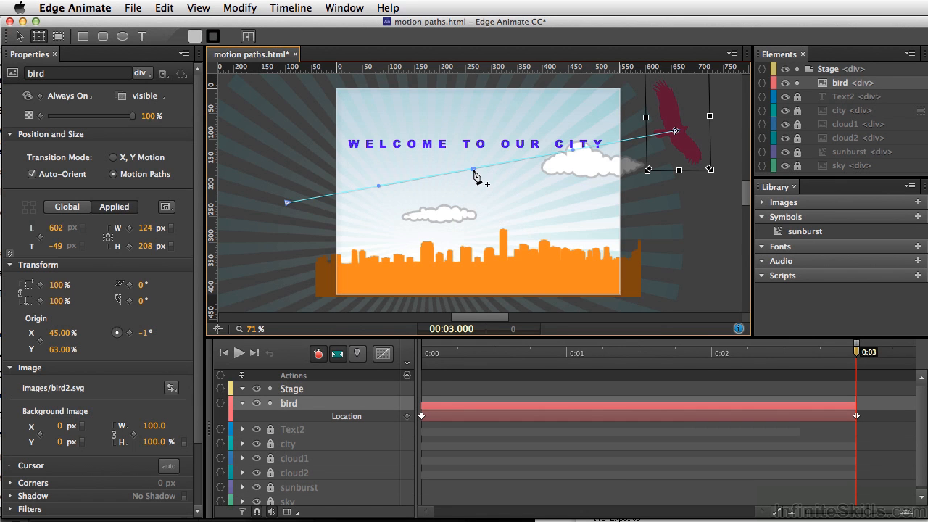
{"action": "mouse_move", "coordinate": [476, 174]}
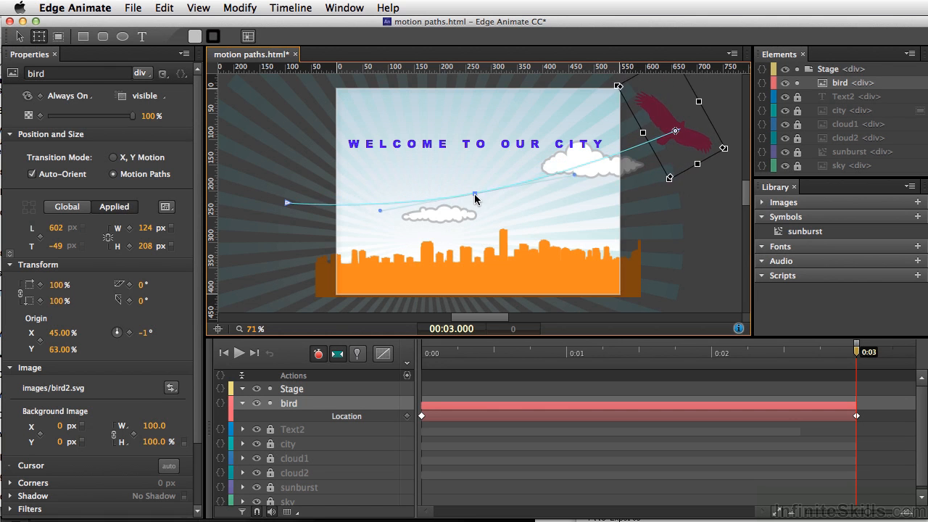
Step: Bend the middle of the motion path downward so the bird swoops over the city
{"action": "left_click_drag", "start_coordinate": [476, 197], "coordinate": [484, 235]}
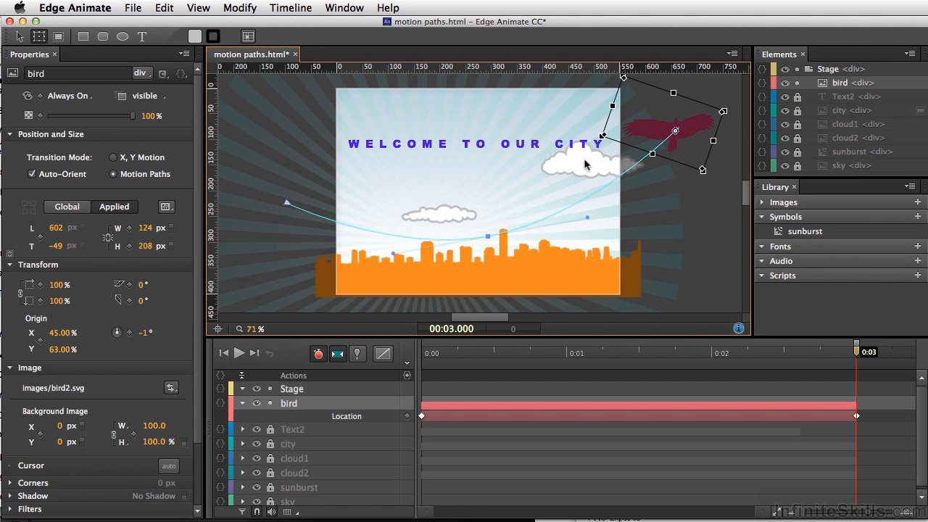
{"action": "mouse_move", "coordinate": [447, 385]}
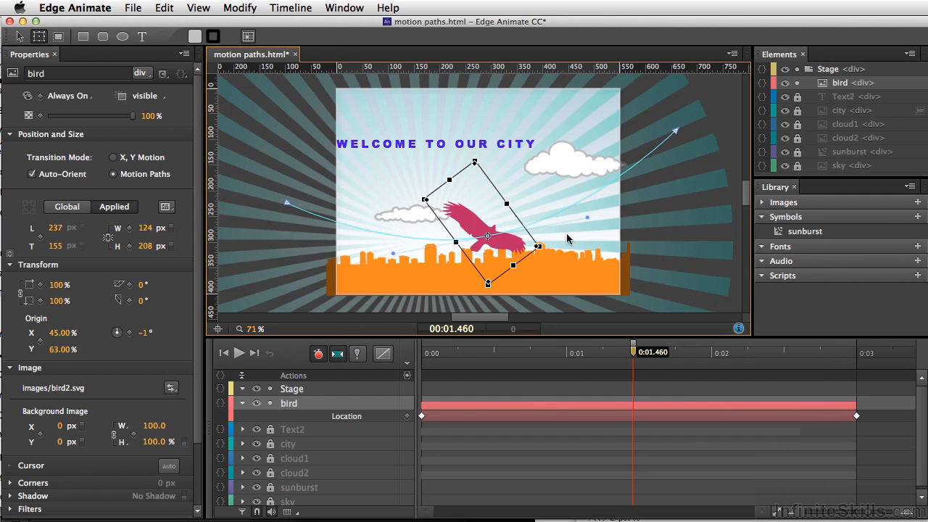
{"action": "mouse_move", "coordinate": [595, 220]}
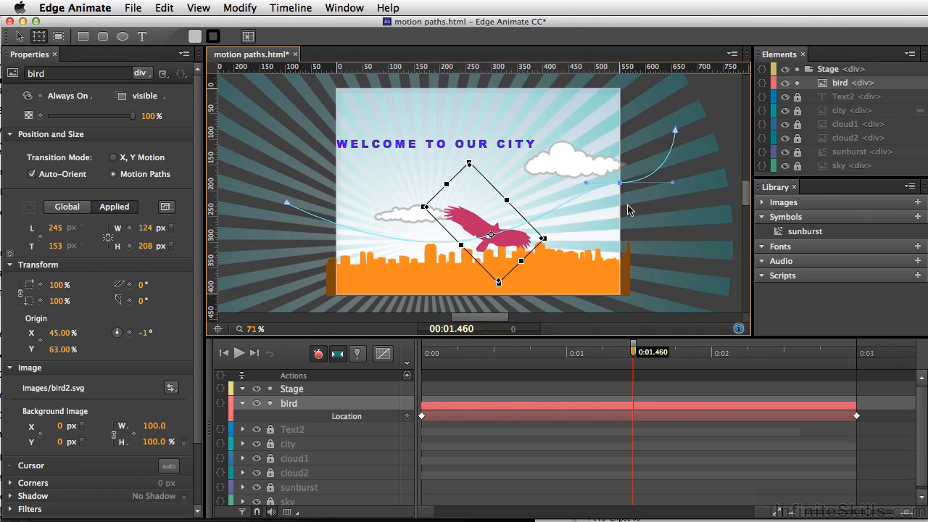
{"action": "mouse_move", "coordinate": [626, 200]}
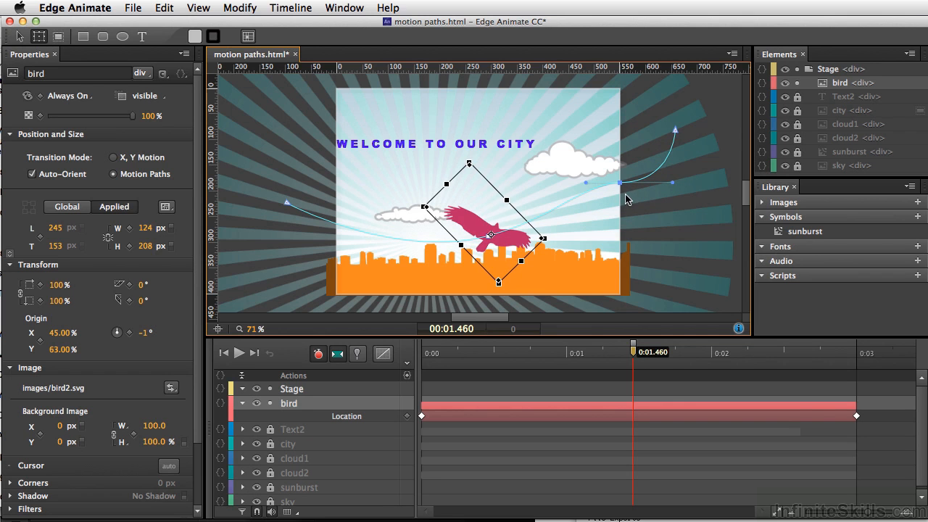
{"action": "mouse_move", "coordinate": [623, 191]}
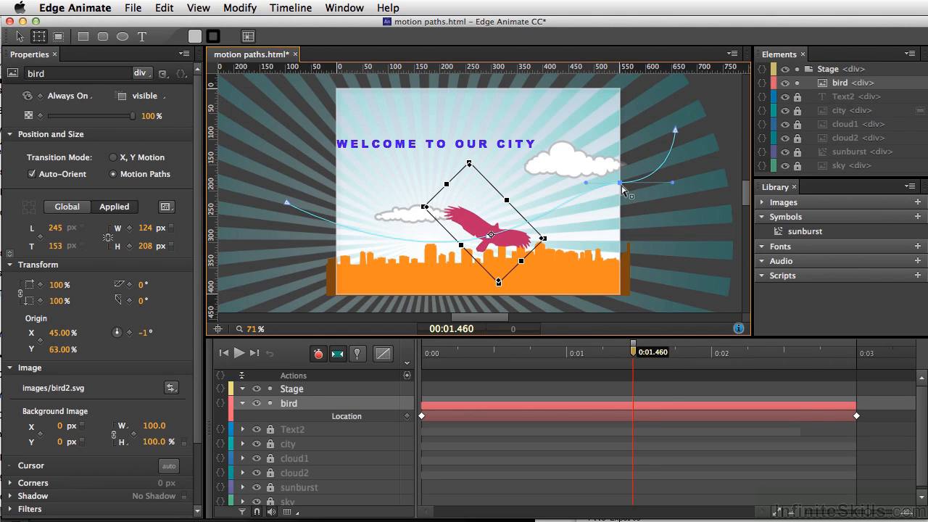
{"action": "mouse_move", "coordinate": [622, 190]}
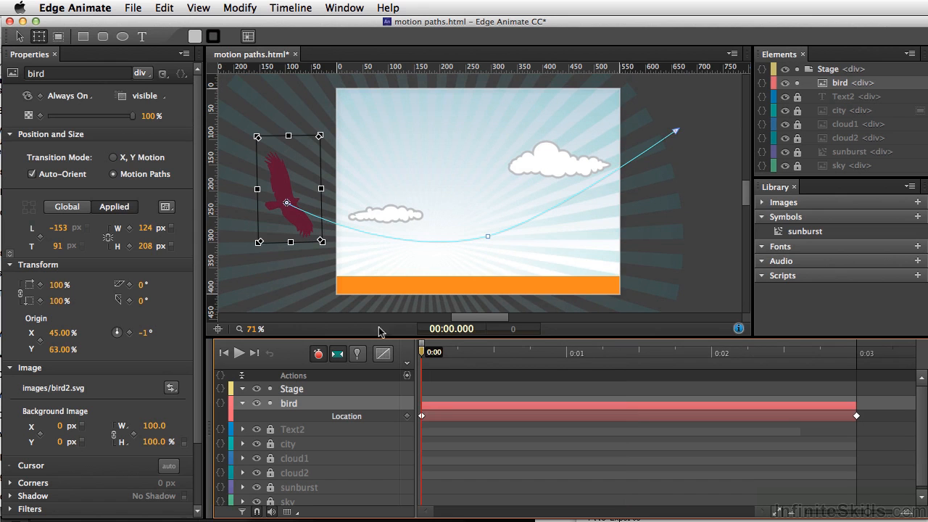
{"action": "mouse_move", "coordinate": [42, 296]}
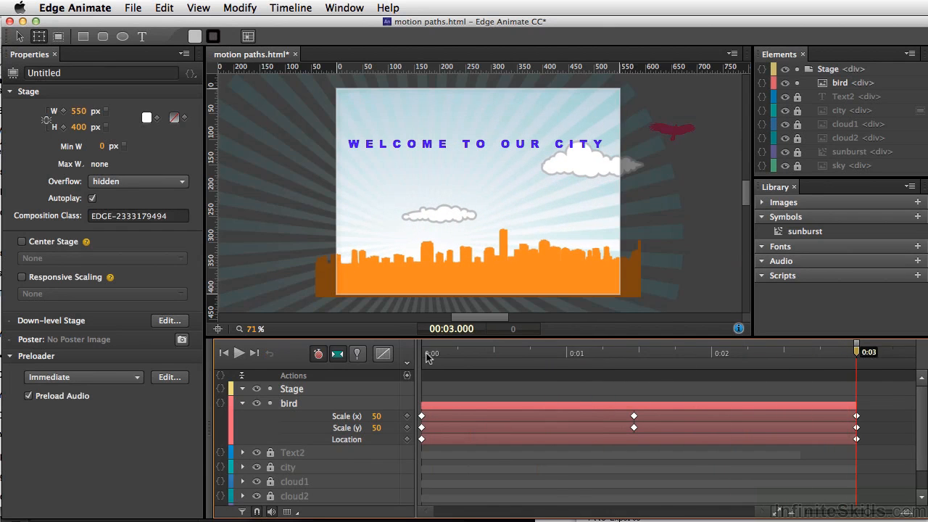
{"action": "mouse_move", "coordinate": [496, 334]}
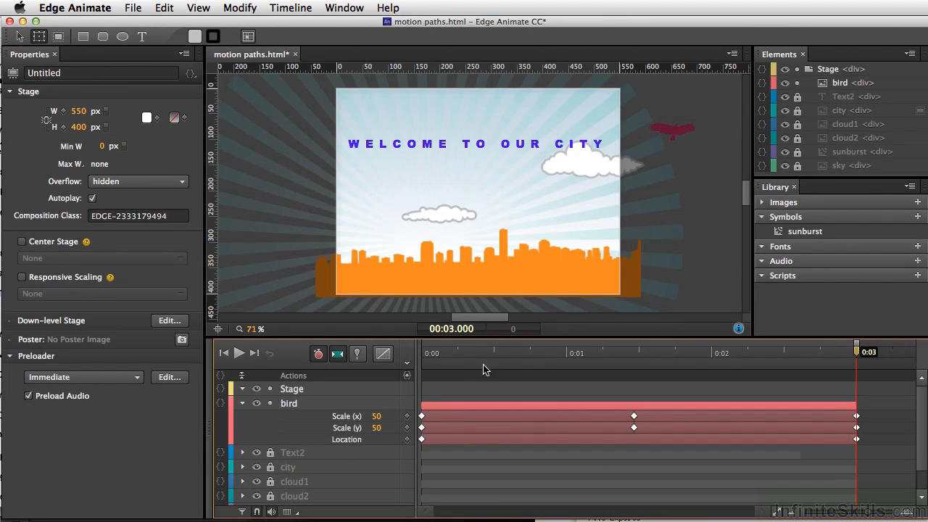
{"action": "mouse_move", "coordinate": [651, 369]}
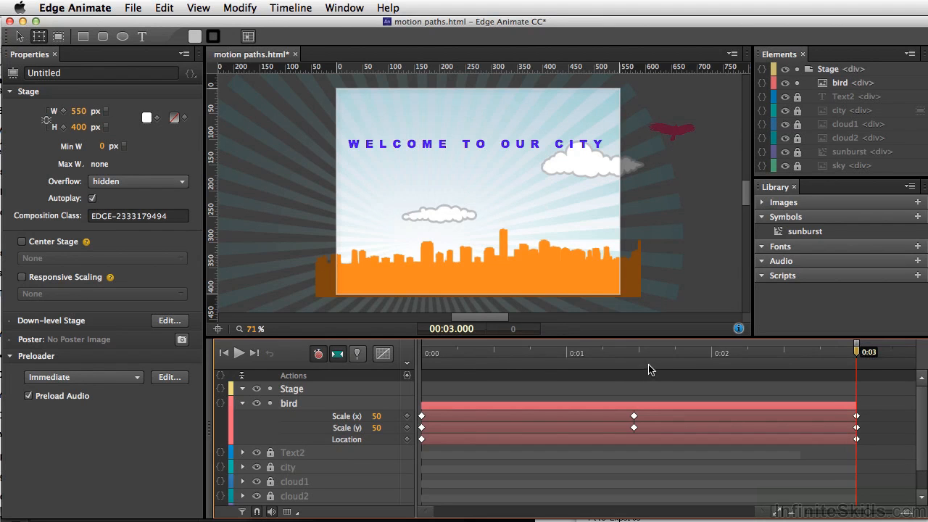